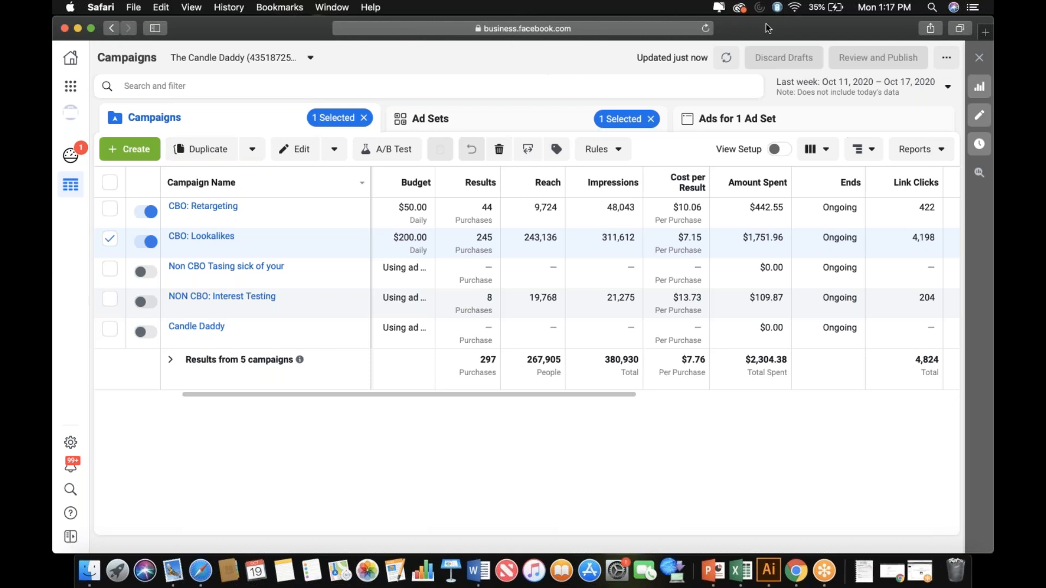
mouse_move(203, 206)
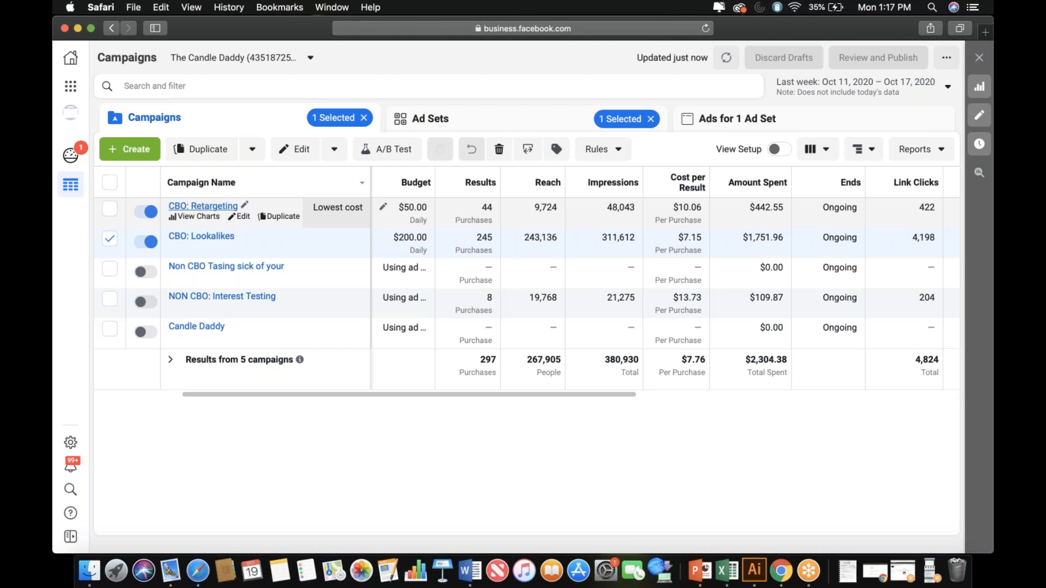
mouse_move(207, 209)
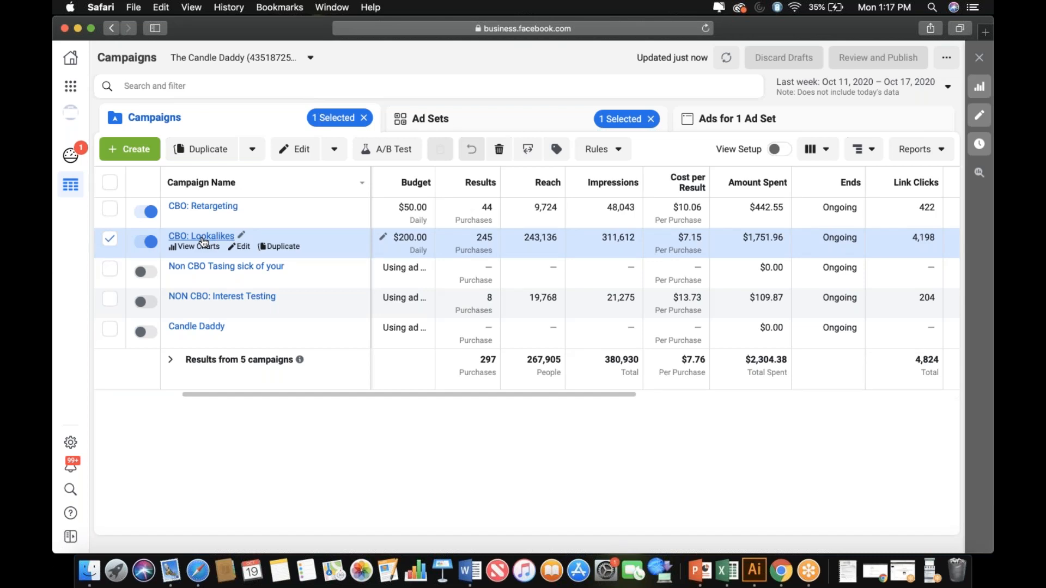
Open the Lookalikes ad set's three ads and review delivery, bid strategy and purchase columns.
click(430, 118)
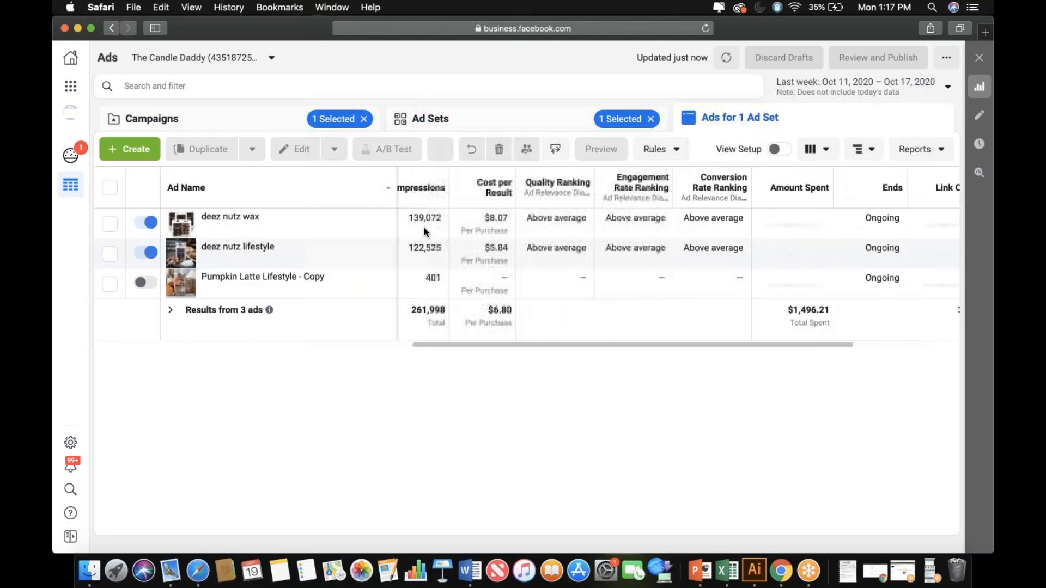
scroll(right, 3)
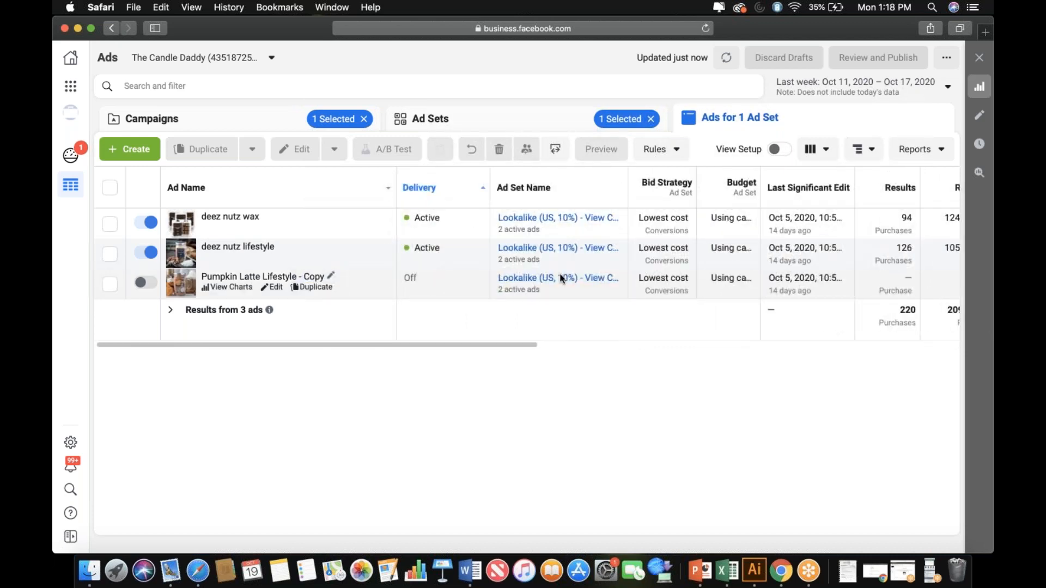
scroll(right, 3)
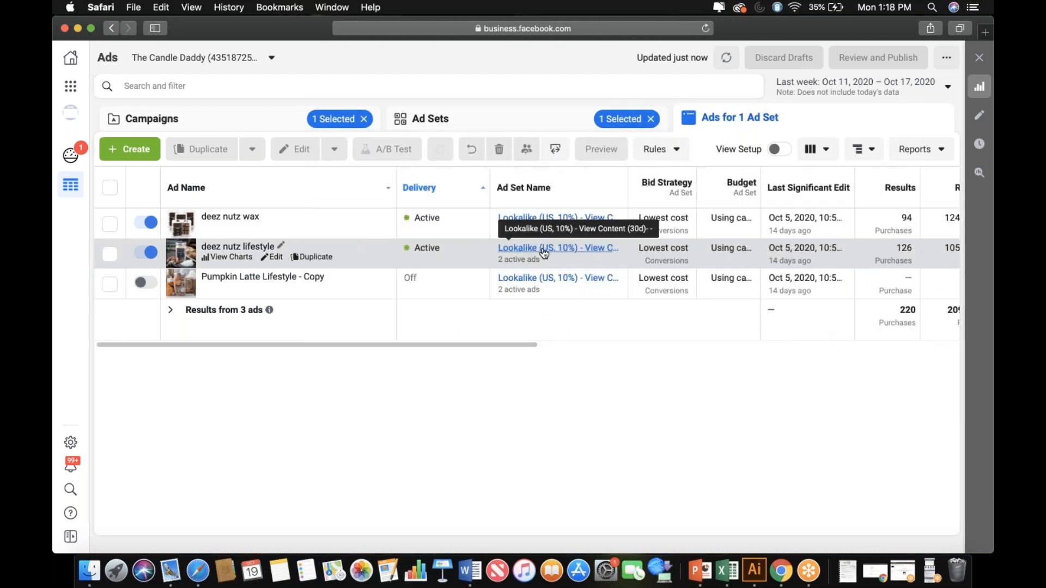
mouse_move(347, 259)
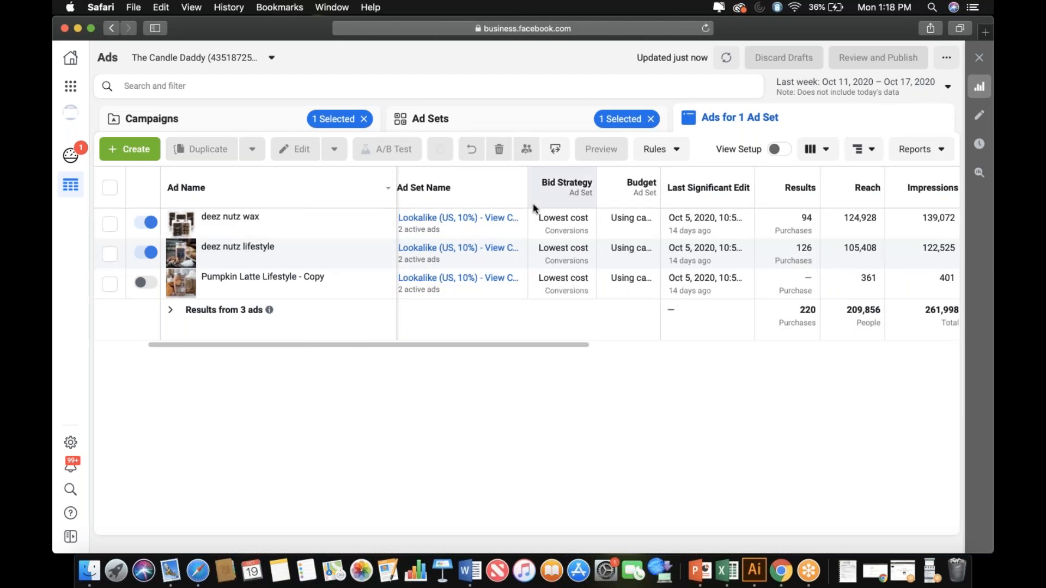
mouse_move(518, 129)
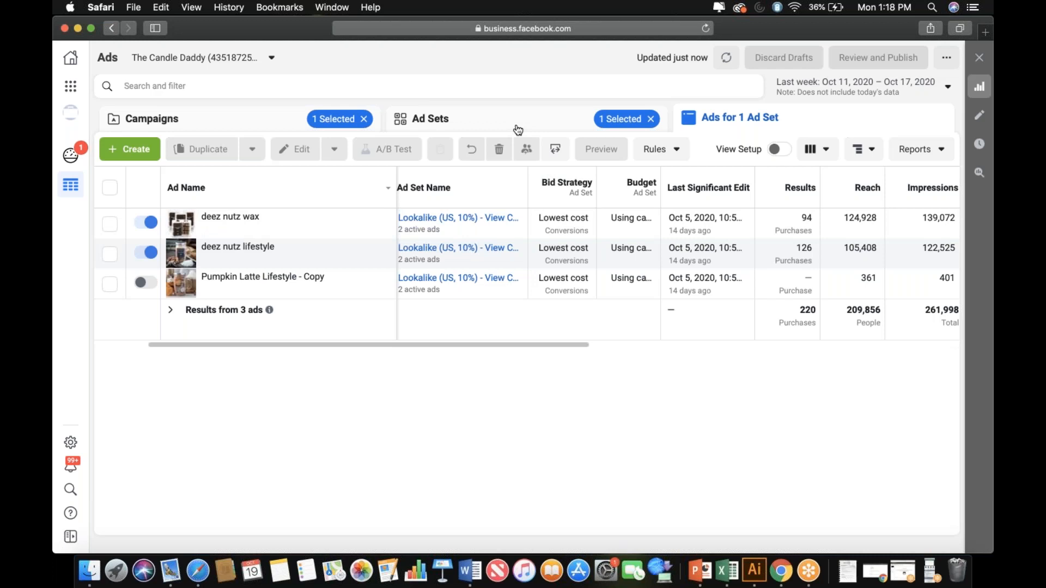
mouse_move(515, 131)
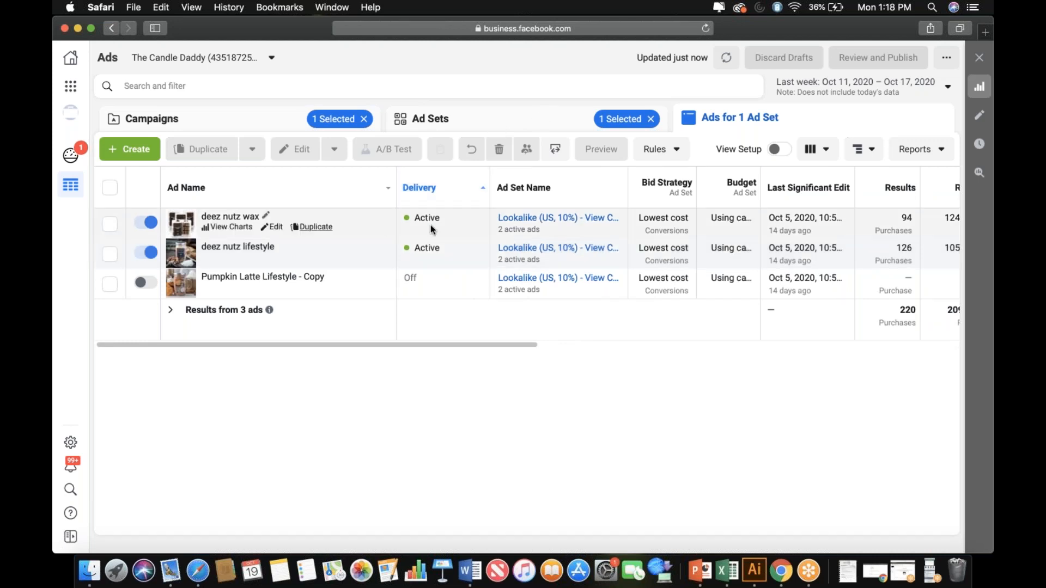
Scroll across reach, impressions, cost per purchase, relevance rankings and the $1,496.21 amount spent.
scroll(right, 3)
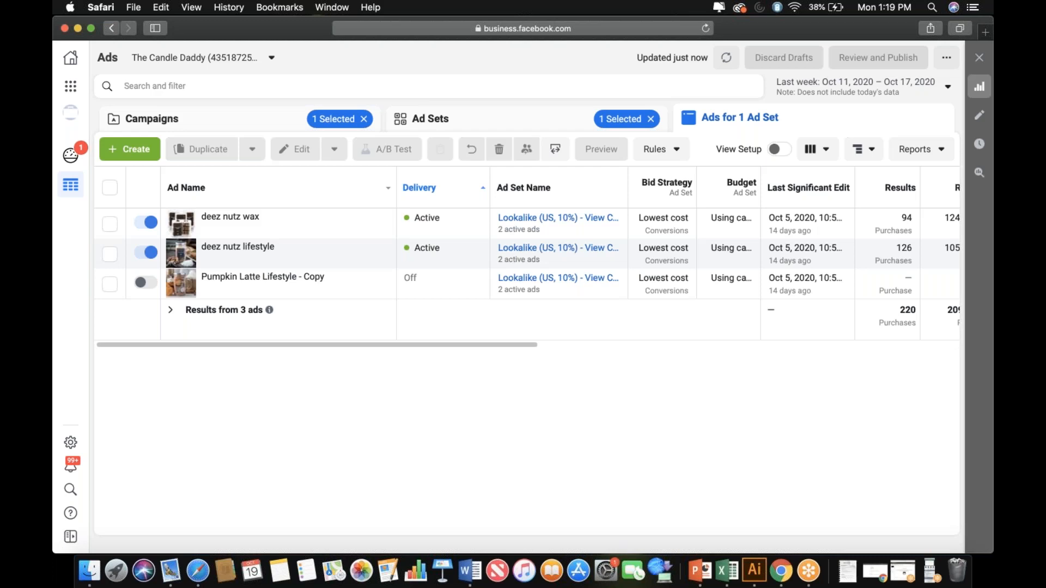
scroll(right, 3)
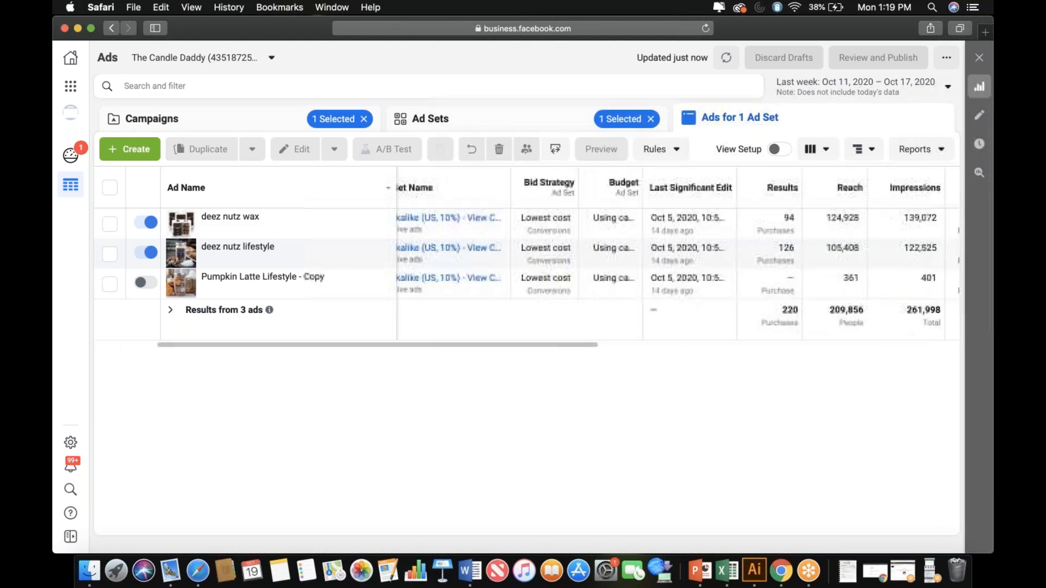
scroll(right, 3)
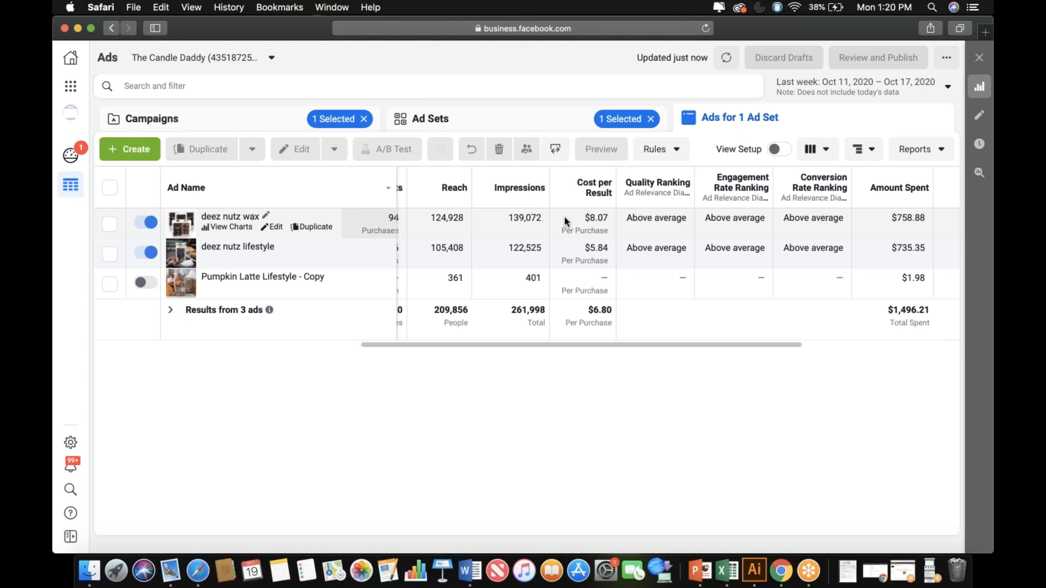
mouse_move(477, 274)
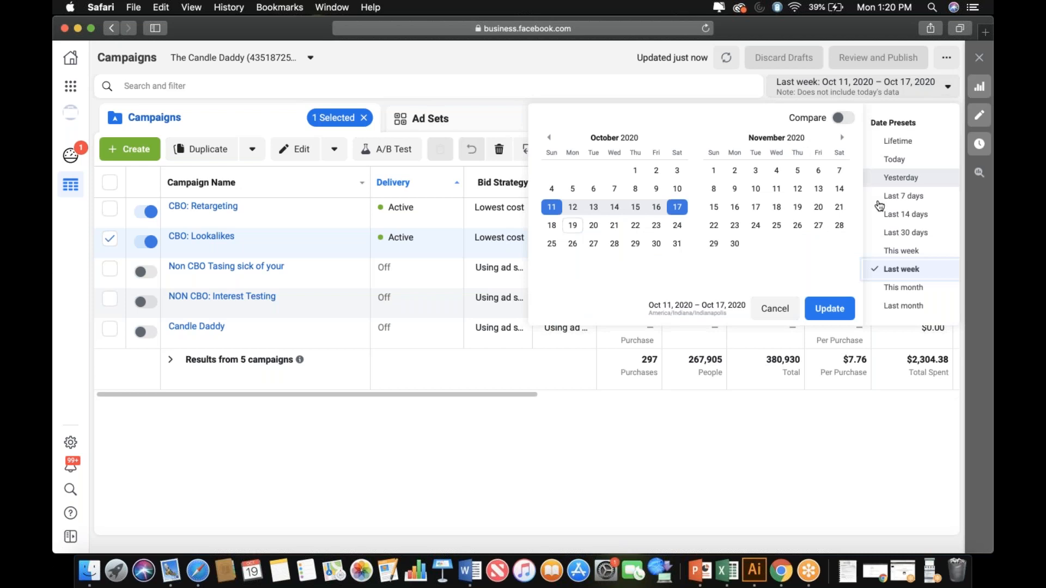
Dismiss the date range options and scroll through the six Lookalike ad sets' results.
click(830, 309)
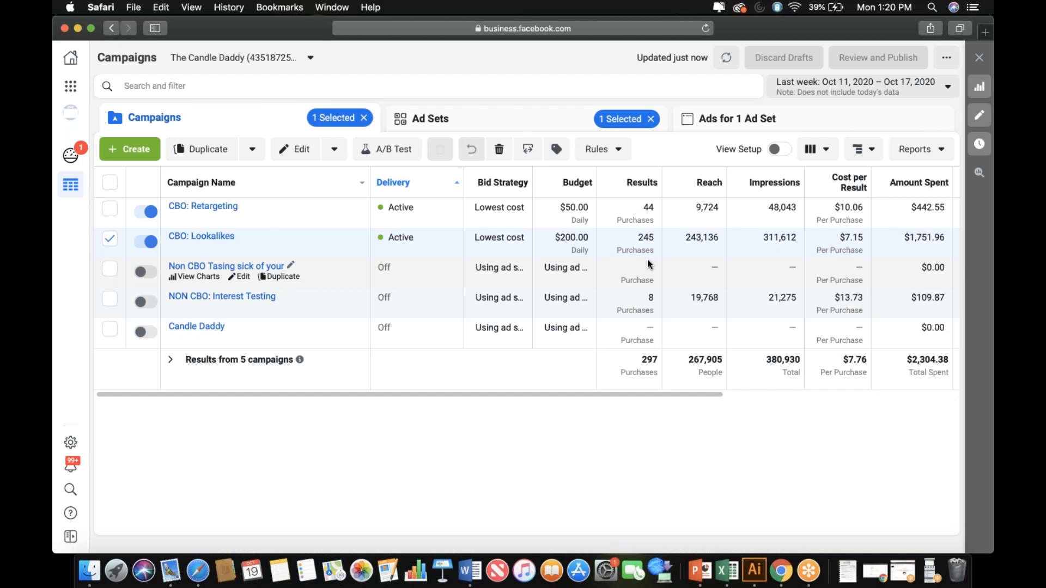
mouse_move(600, 237)
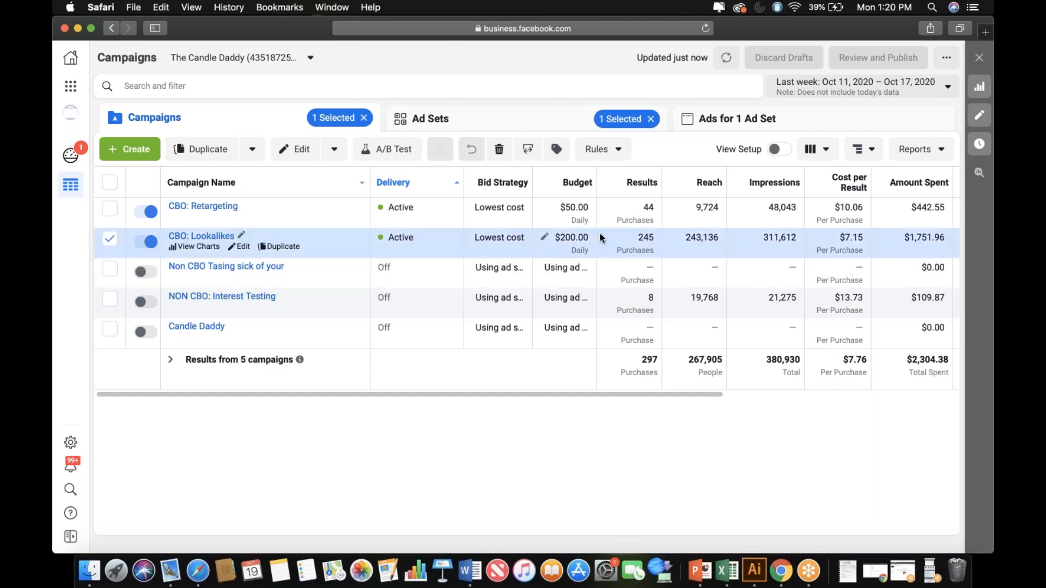
scroll(right, 3)
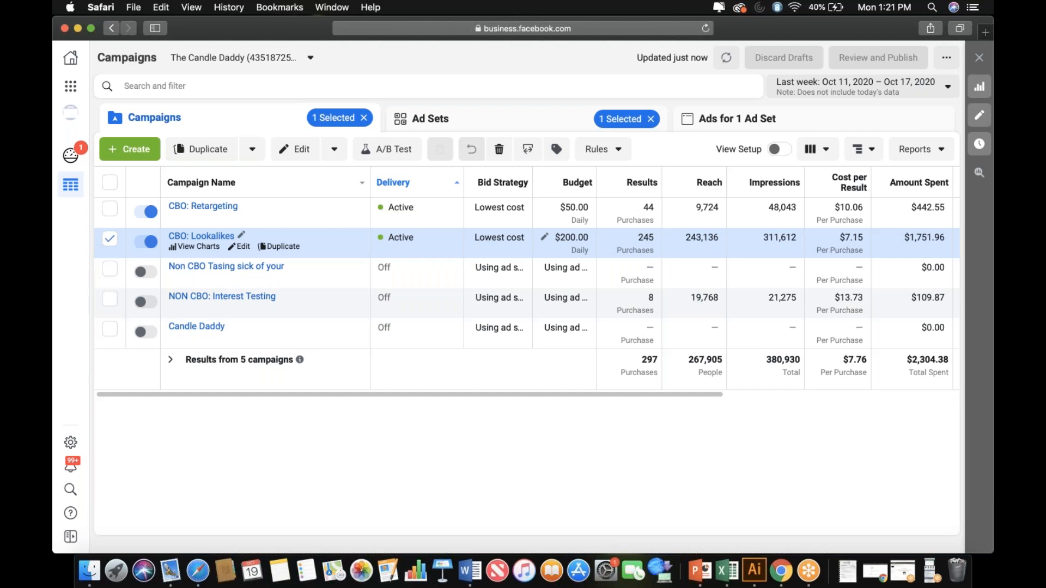
scroll(right, 3)
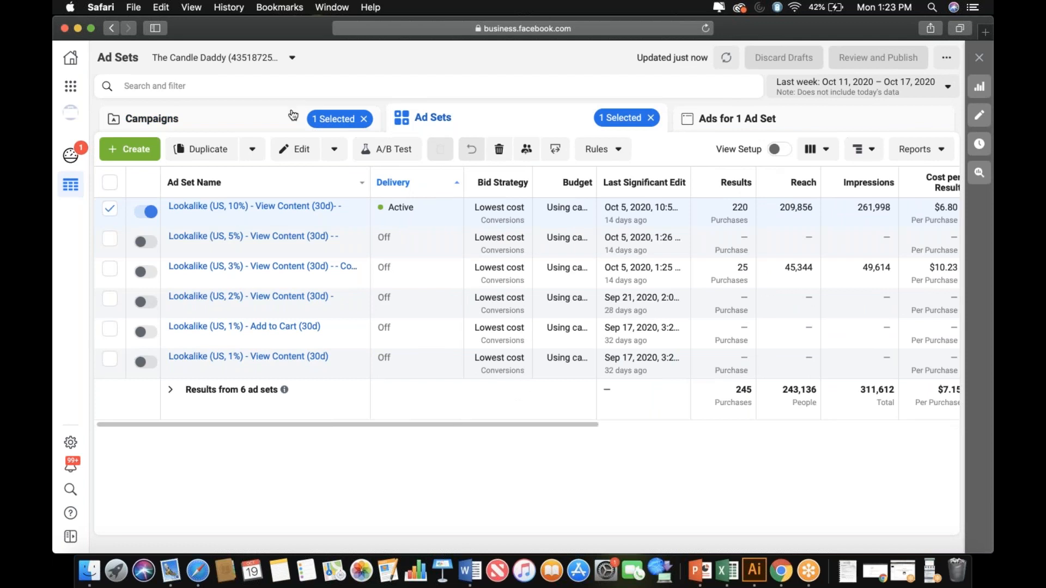
mouse_move(287, 120)
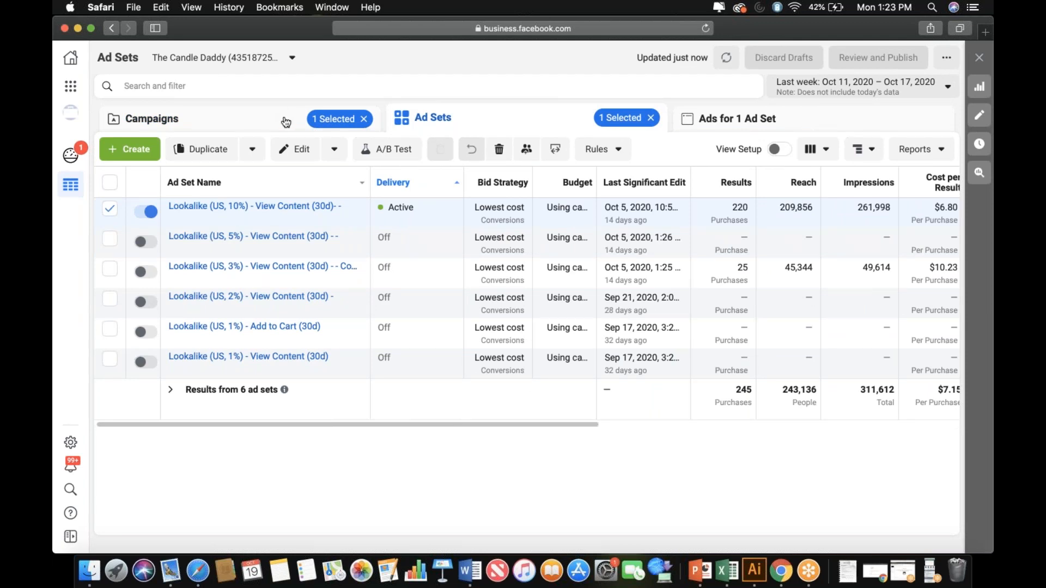
Return to Campaigns and switch to the Bada Bean Cawfee ad account.
click(152, 118)
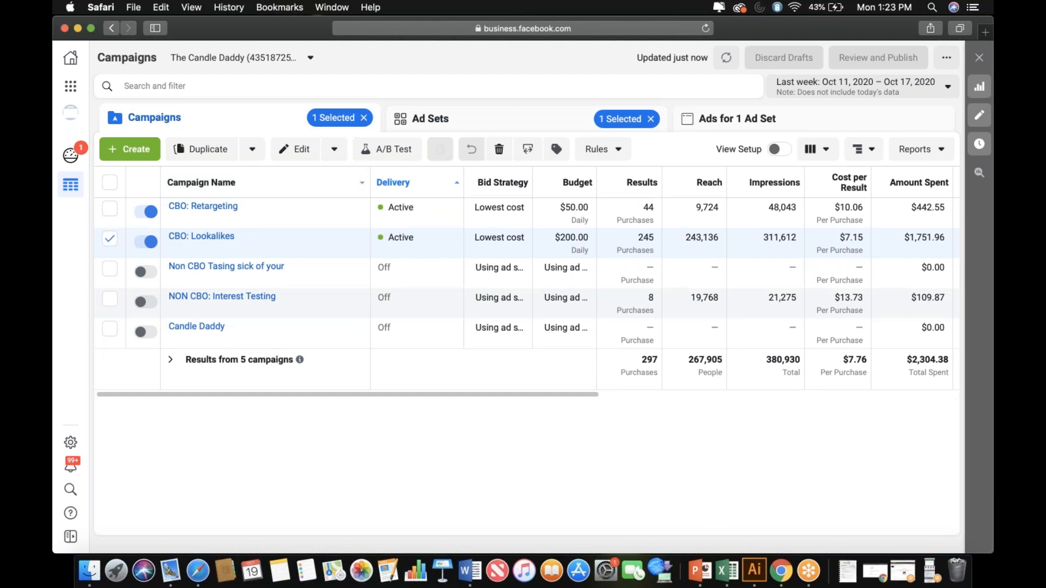
mouse_move(222, 296)
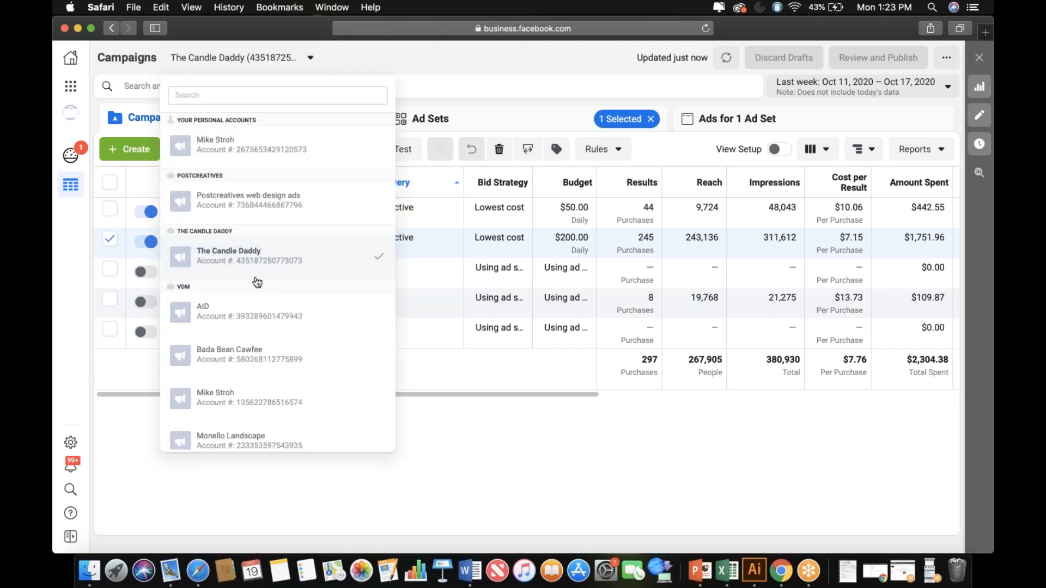
click(229, 354)
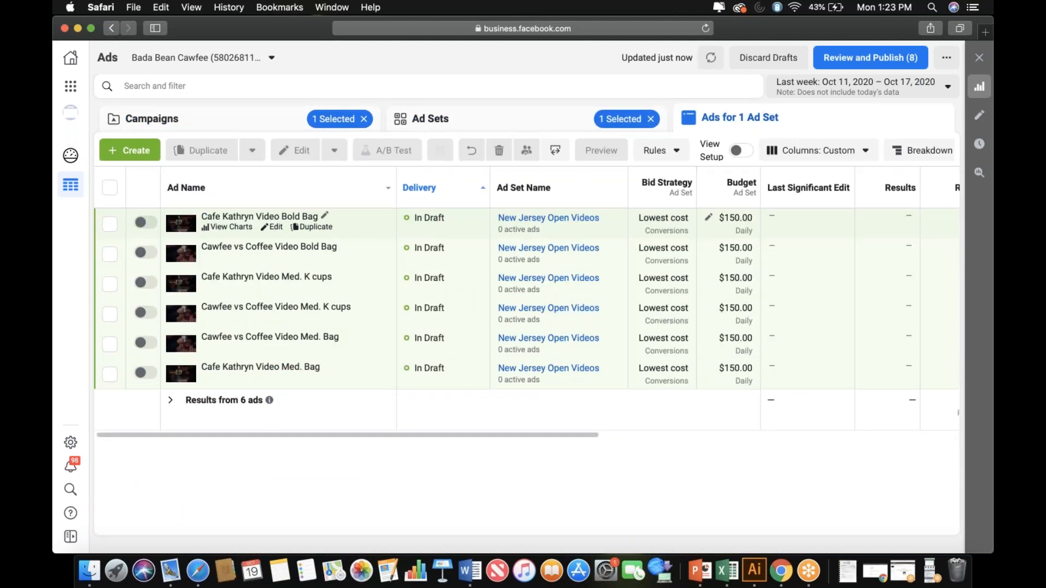
mouse_move(307, 246)
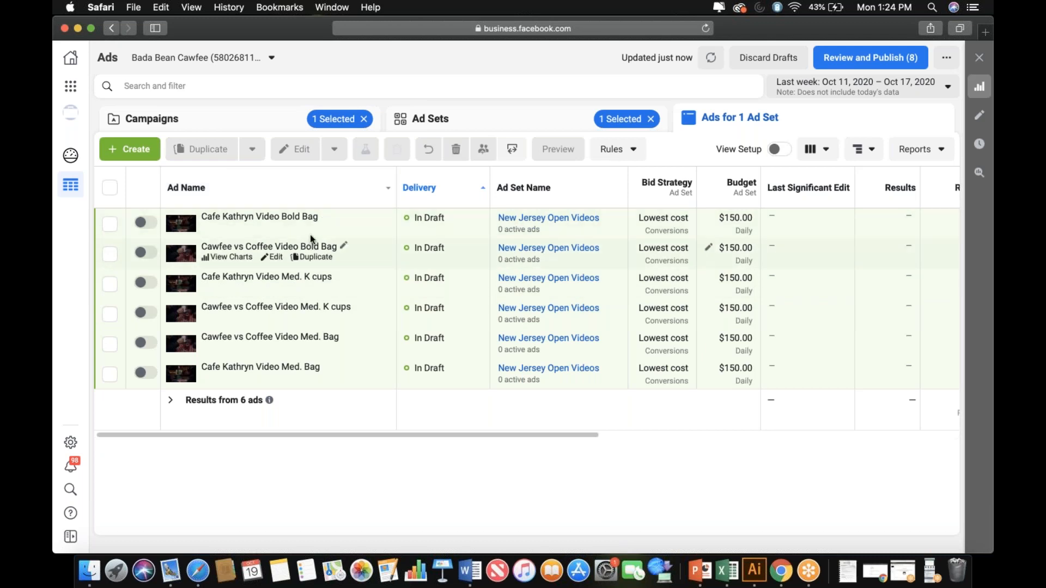
mouse_move(325, 276)
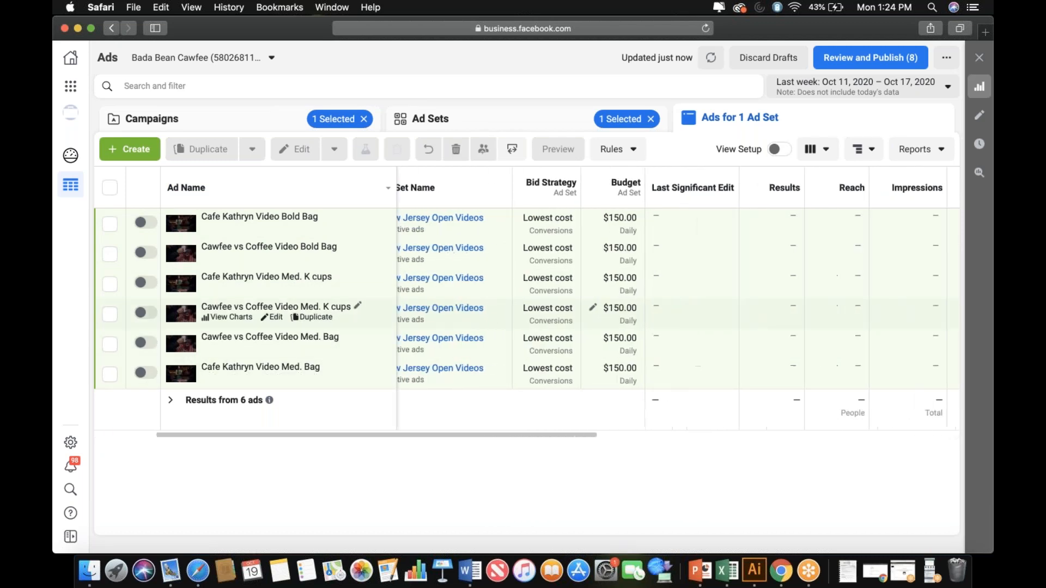
scroll(right, 3)
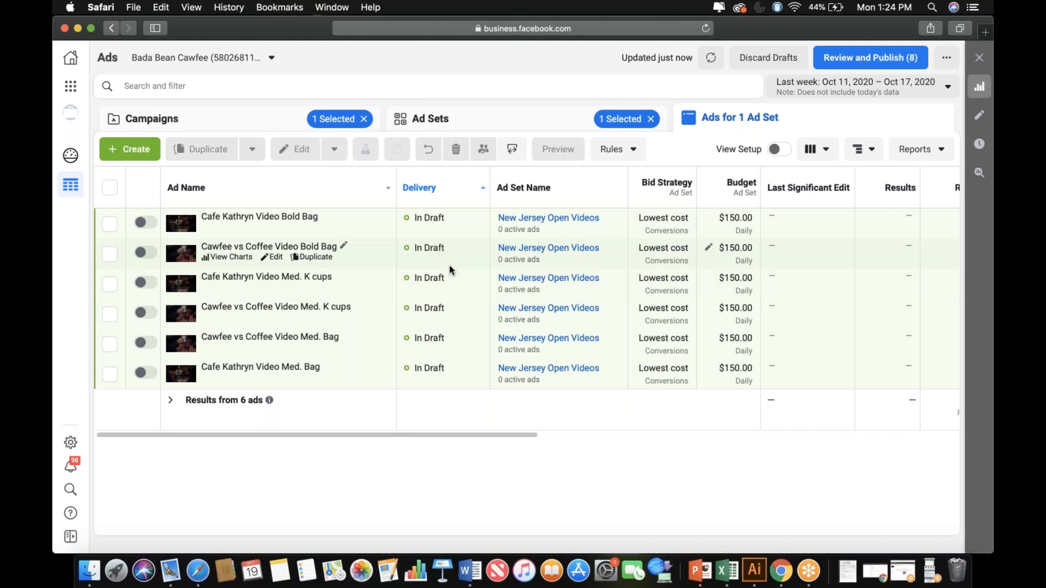
mouse_move(383, 280)
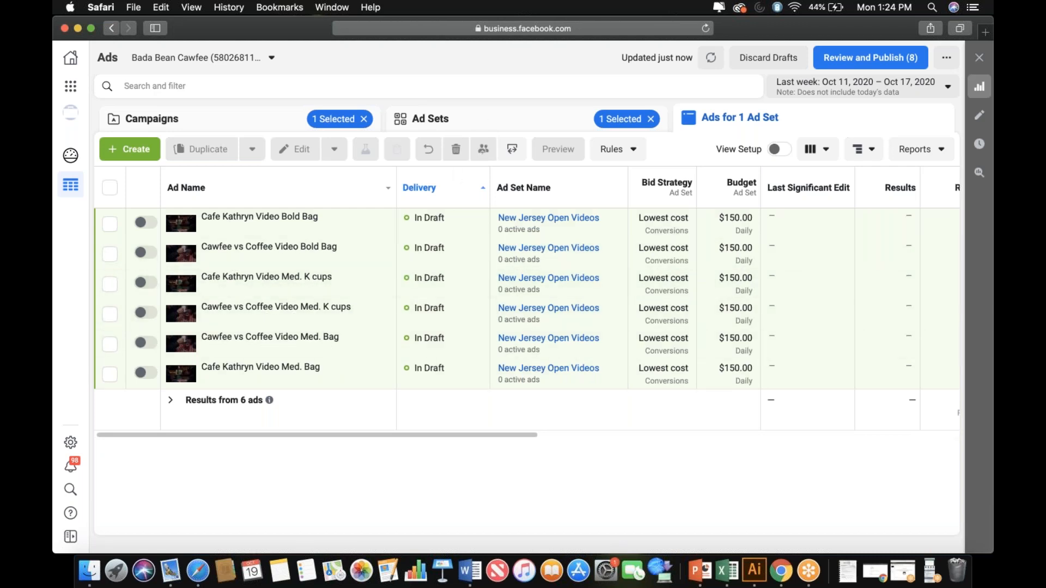
click(430, 118)
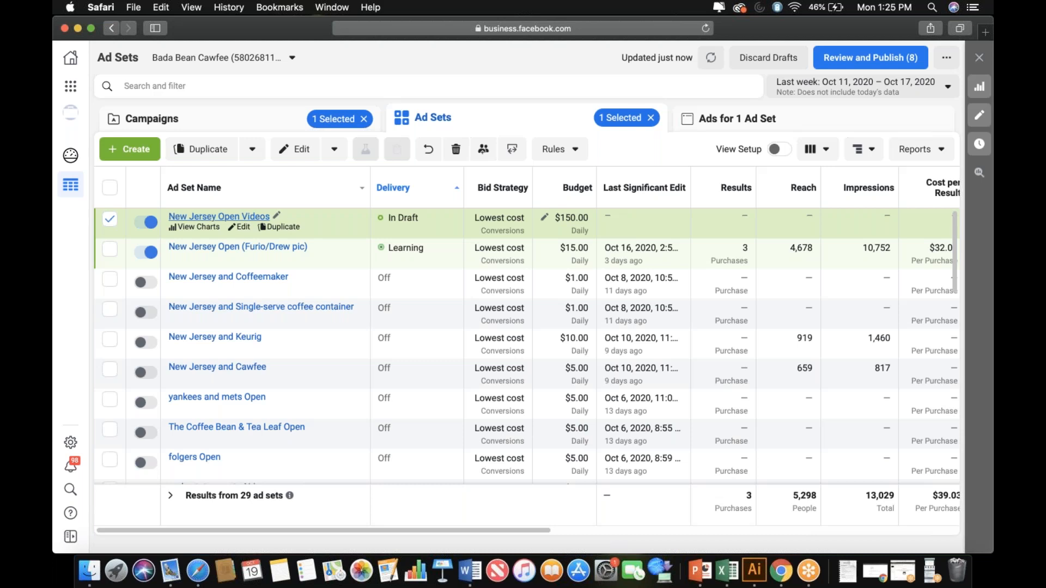
click(737, 119)
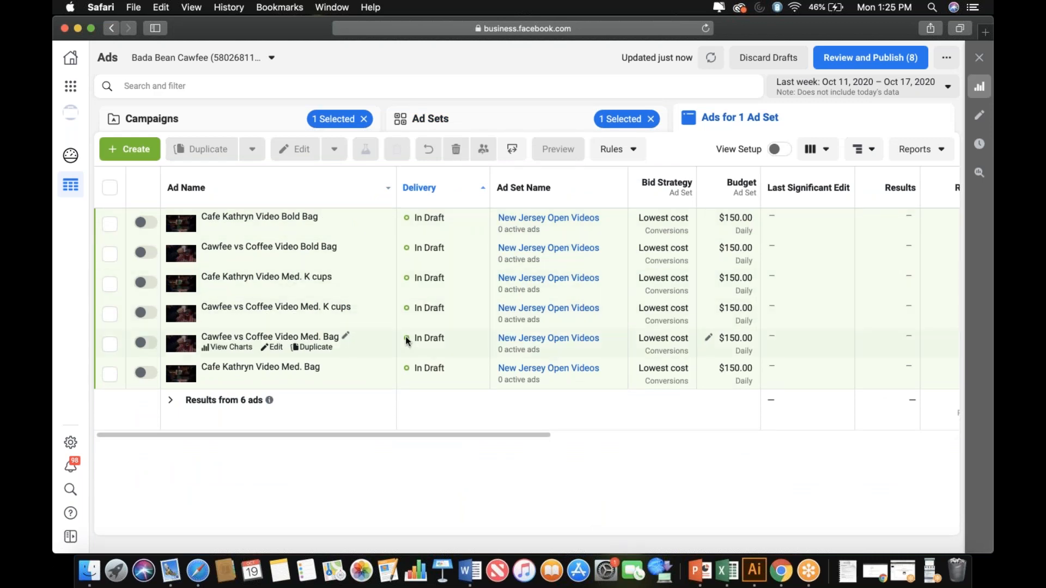